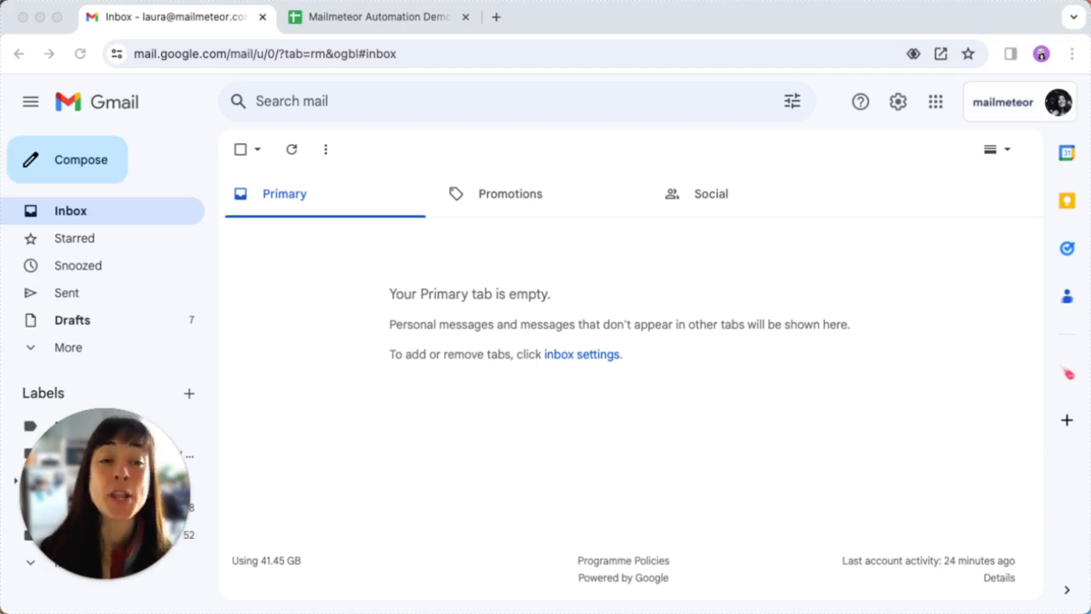
mouse_move(718, 160)
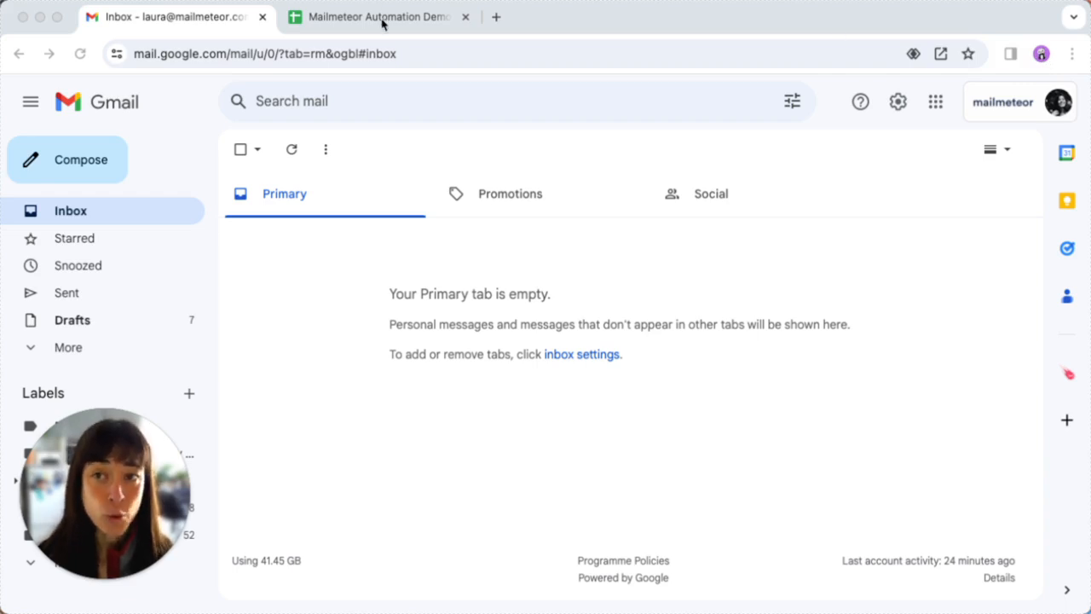
Step: View the Mailmeteor spreadsheet, return to Gmail, and start adding a new Chrome profile
left_click(377, 17)
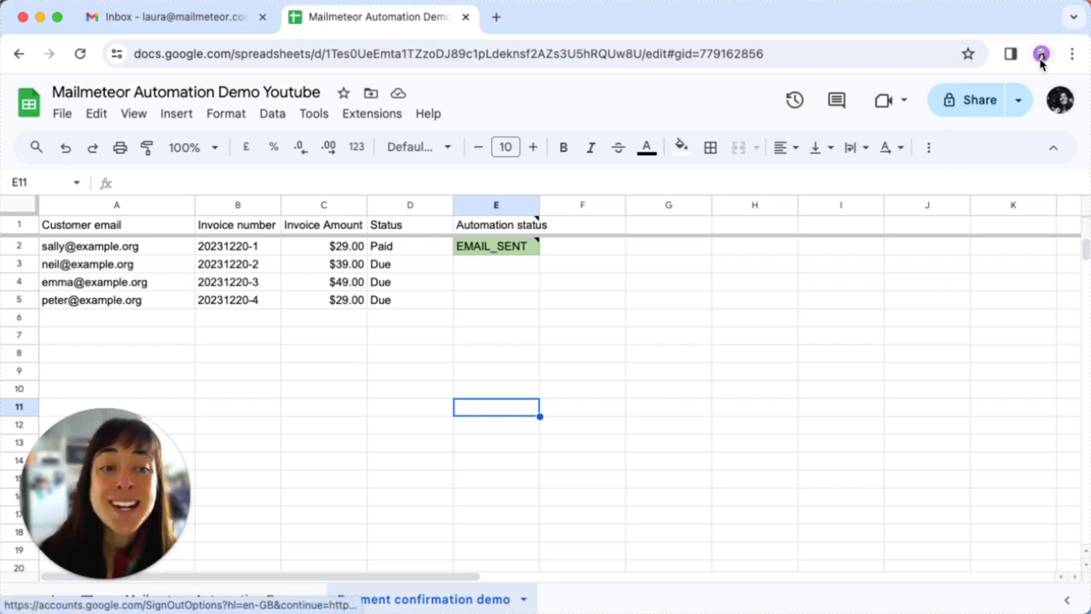
mouse_move(1059, 99)
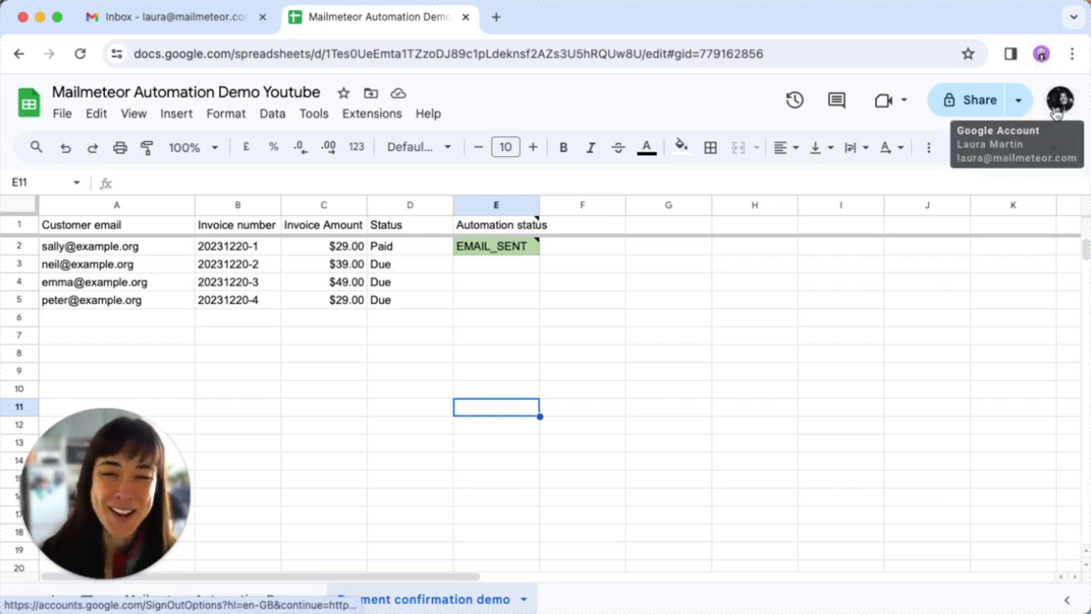
left_click(177, 17)
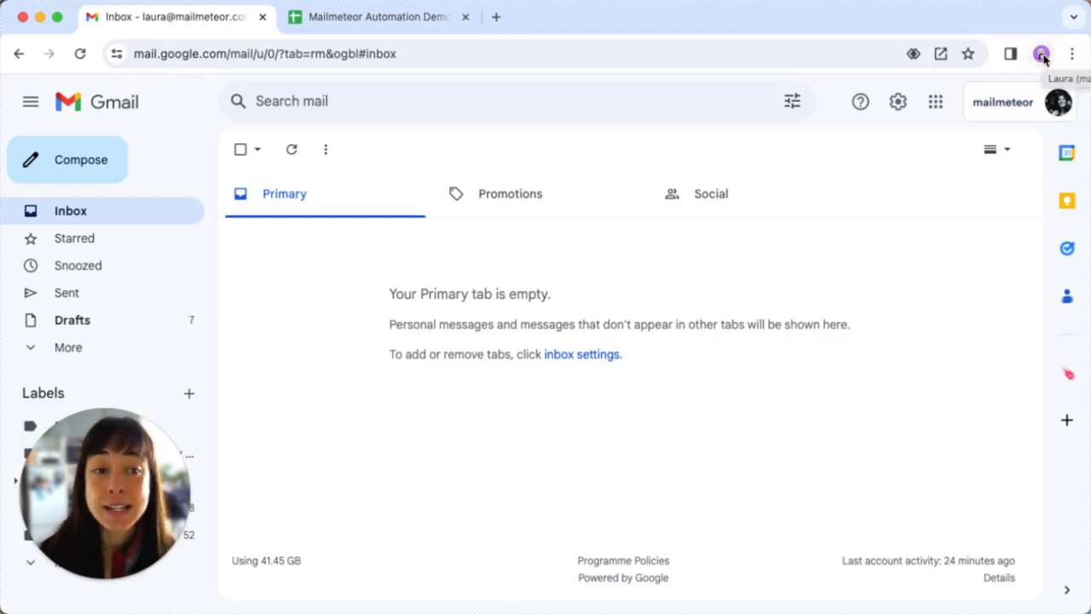
left_click(1040, 53)
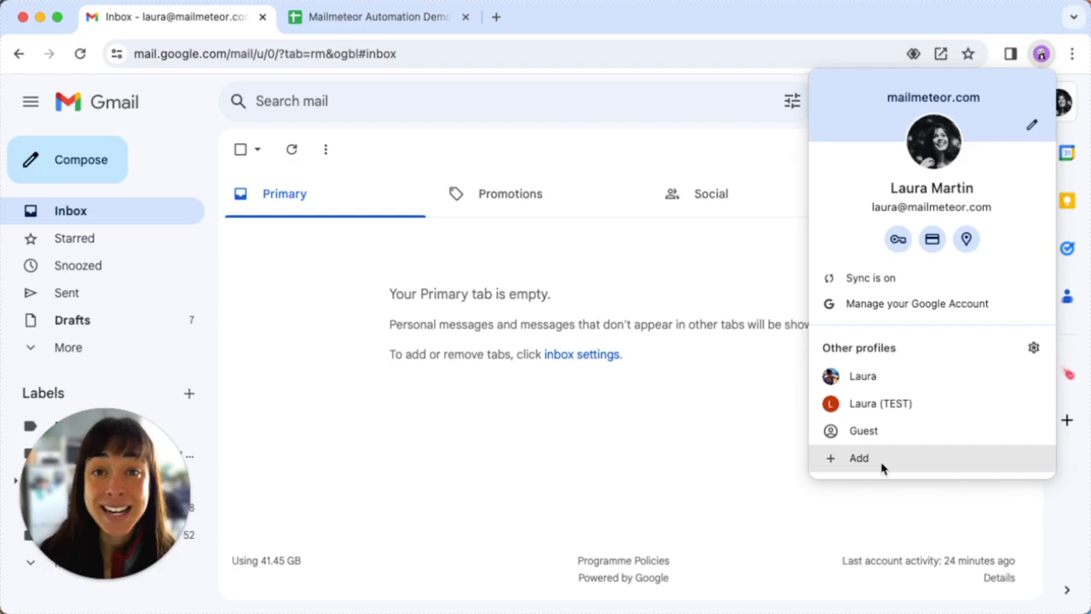
left_click(859, 458)
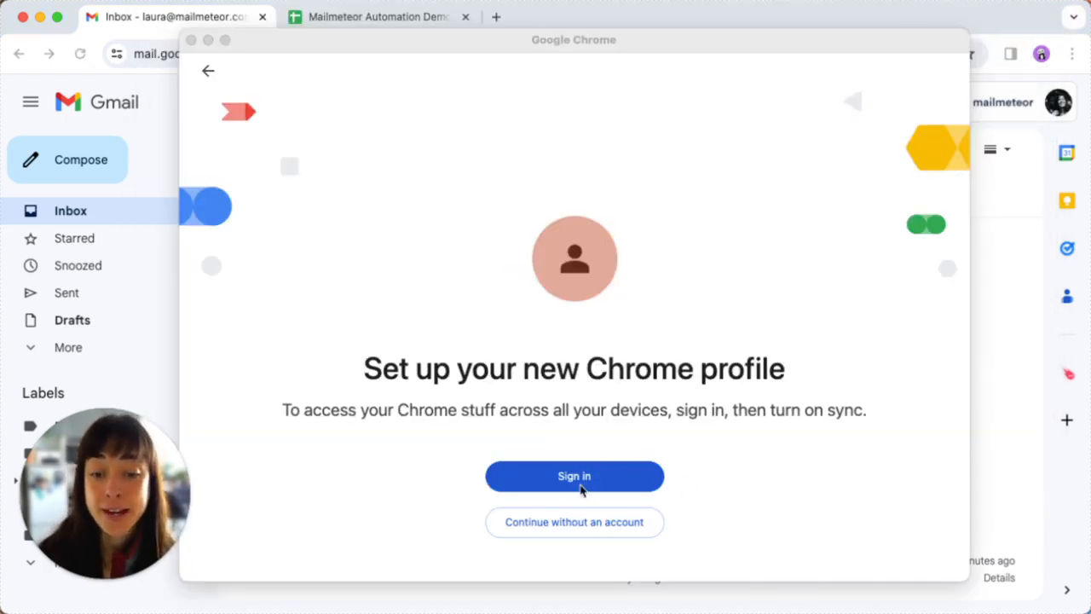
Step: Proceed to the Google sign-in form, select the email field, then close the window
left_click(573, 476)
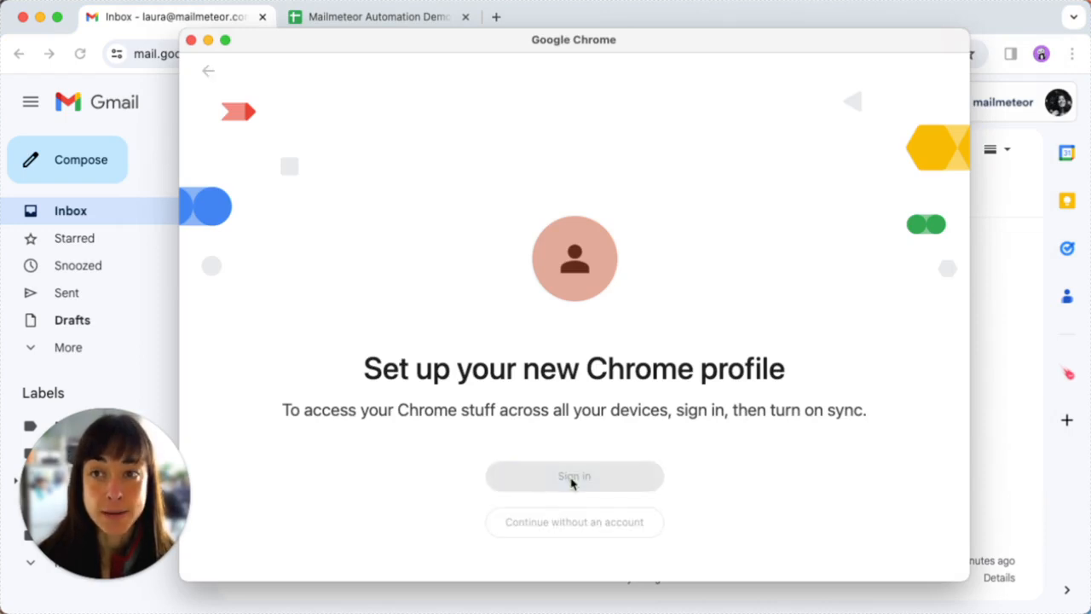
left_click(573, 475)
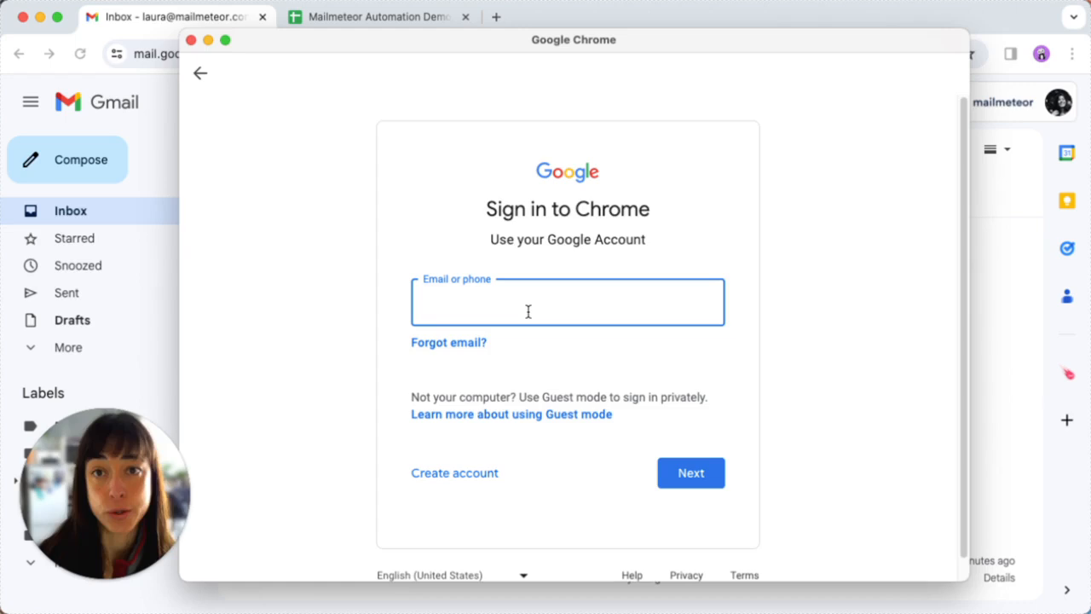
left_click(200, 73)
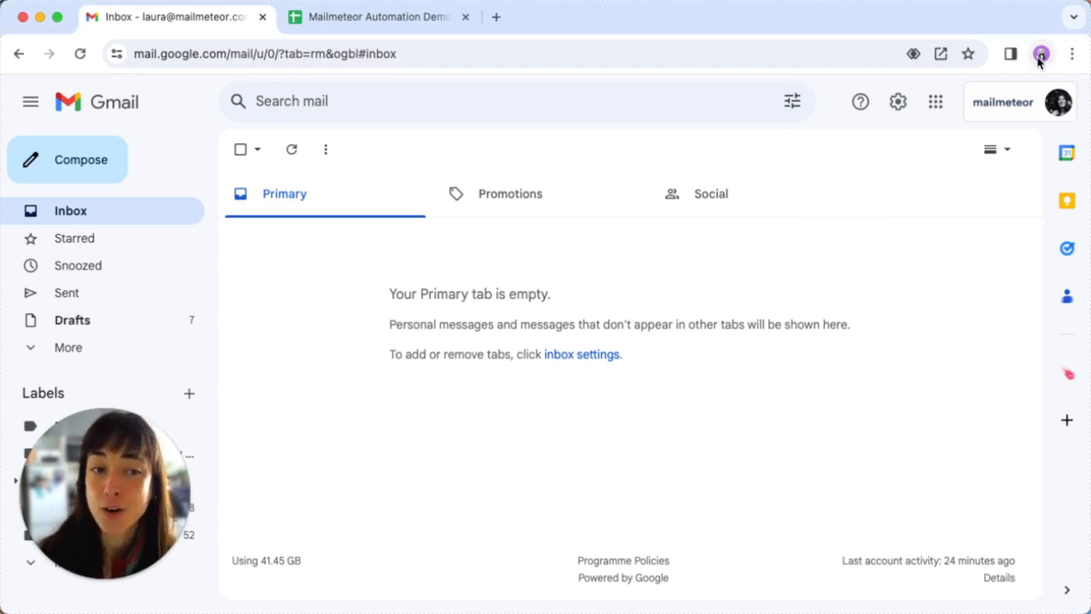
left_click(1041, 54)
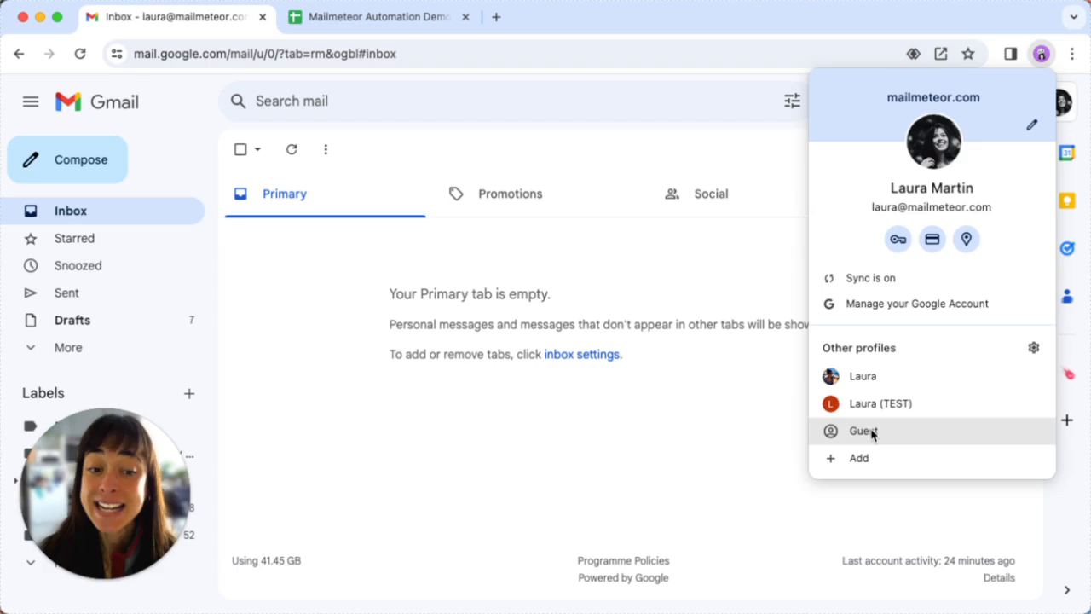
left_click(862, 430)
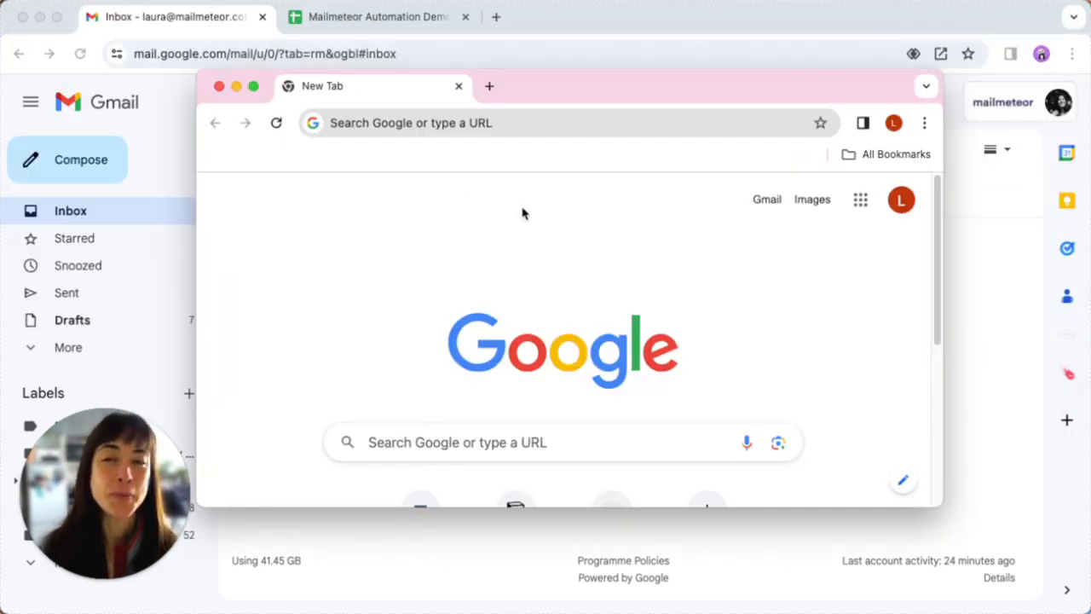
mouse_move(818, 353)
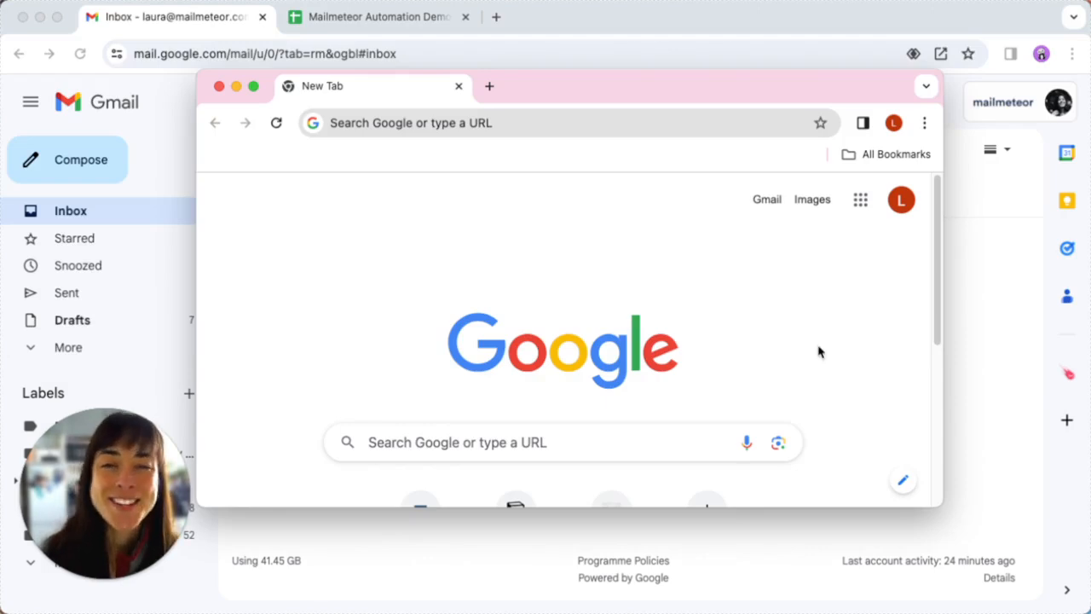
mouse_move(890, 141)
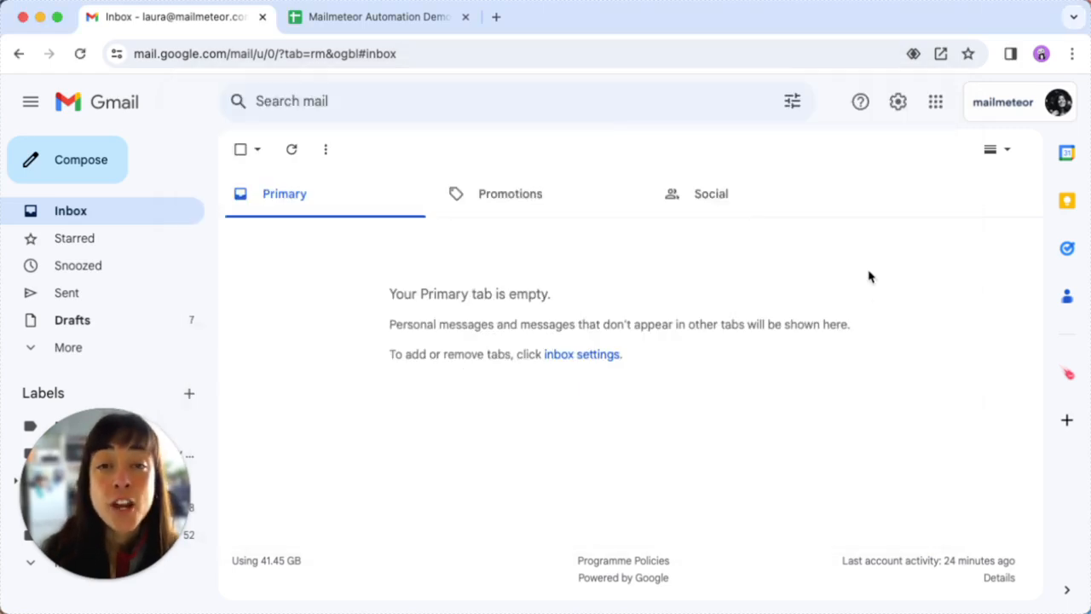
mouse_move(1023, 82)
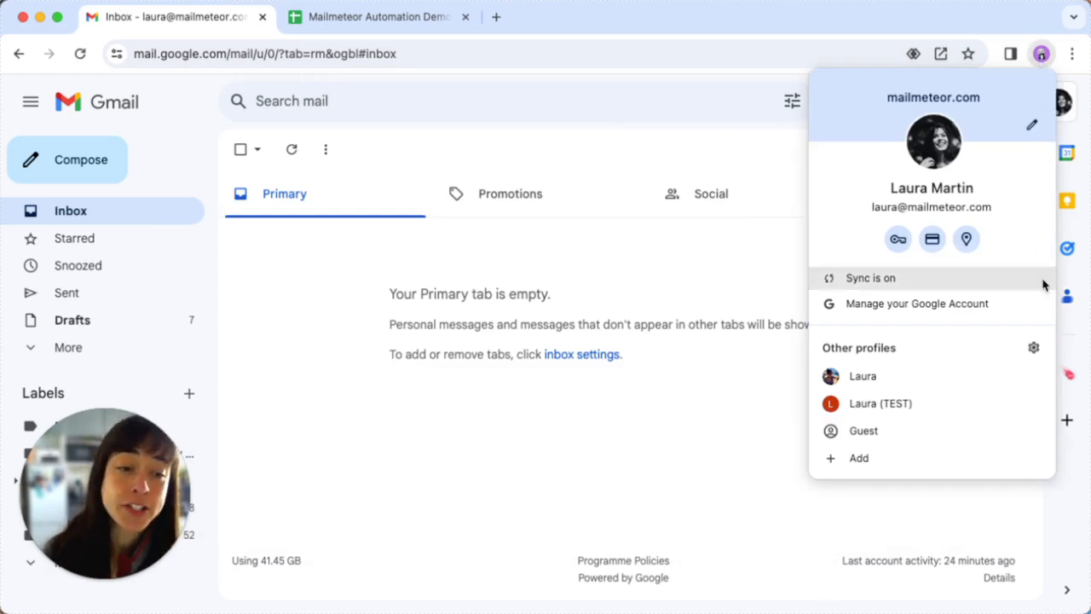
mouse_move(1033, 350)
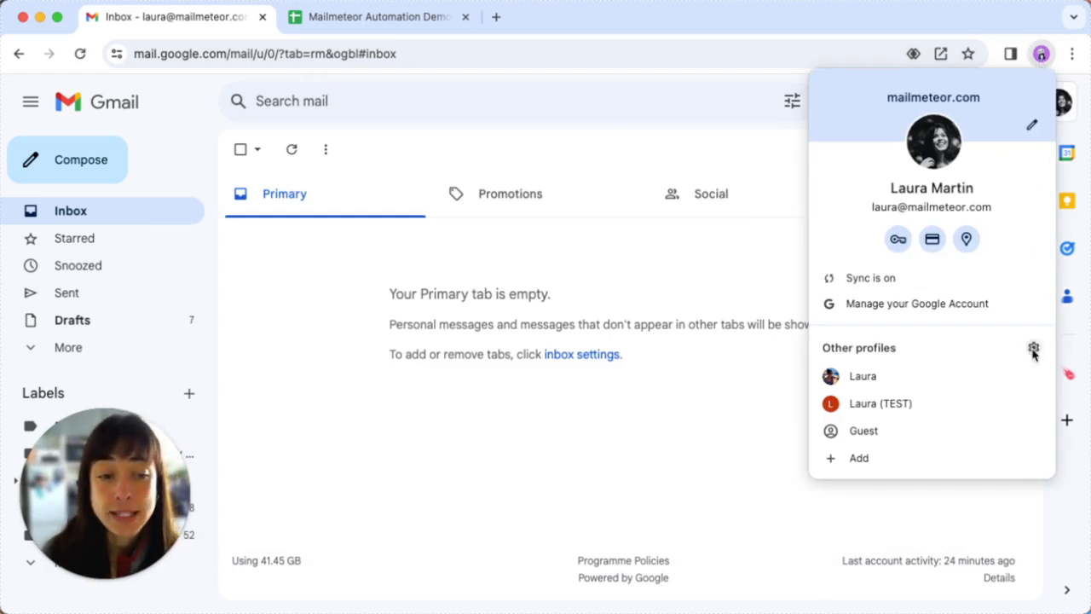
left_click(1033, 347)
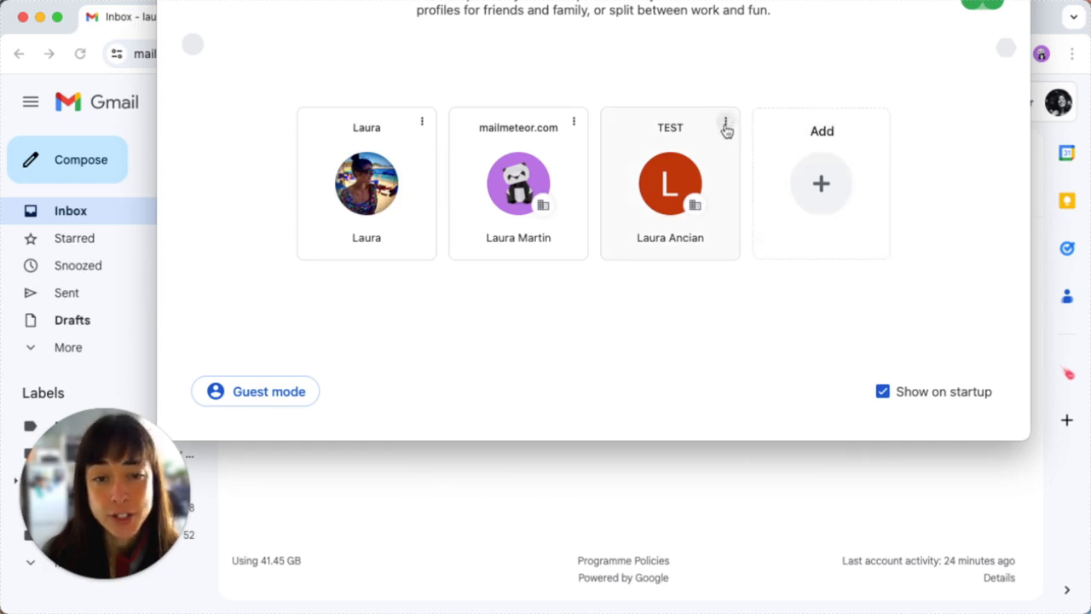
Step: Open the TEST profile card's options menu showing Edit and Delete
left_click(727, 121)
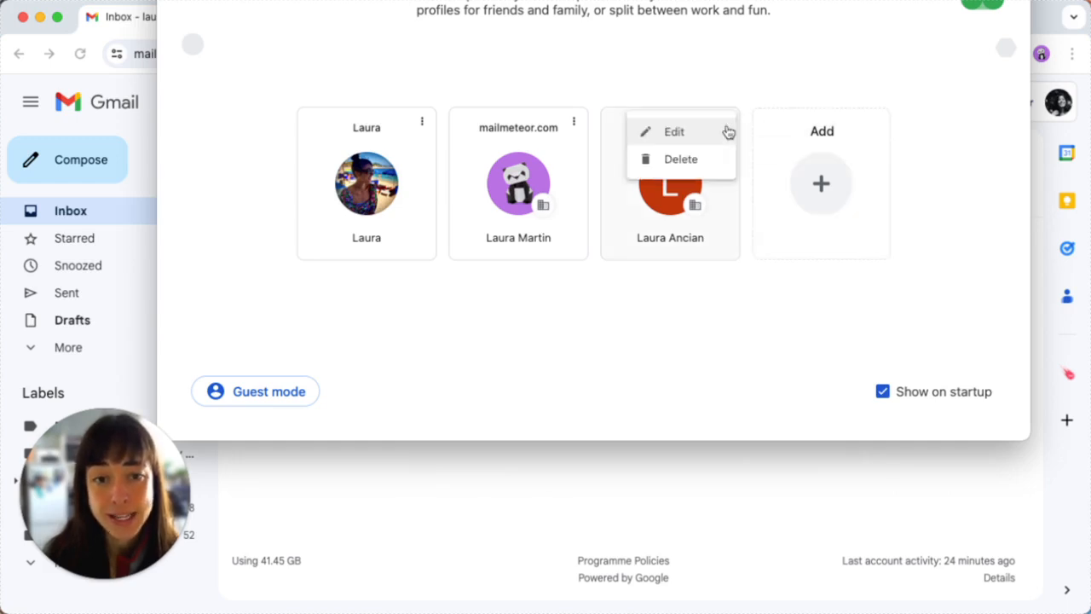
mouse_move(680, 160)
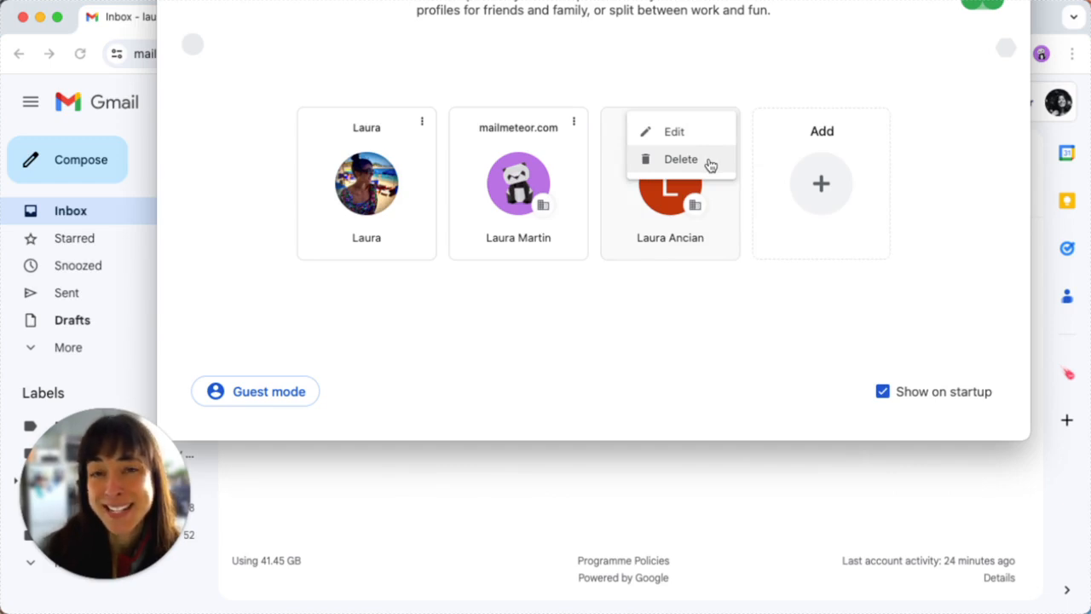